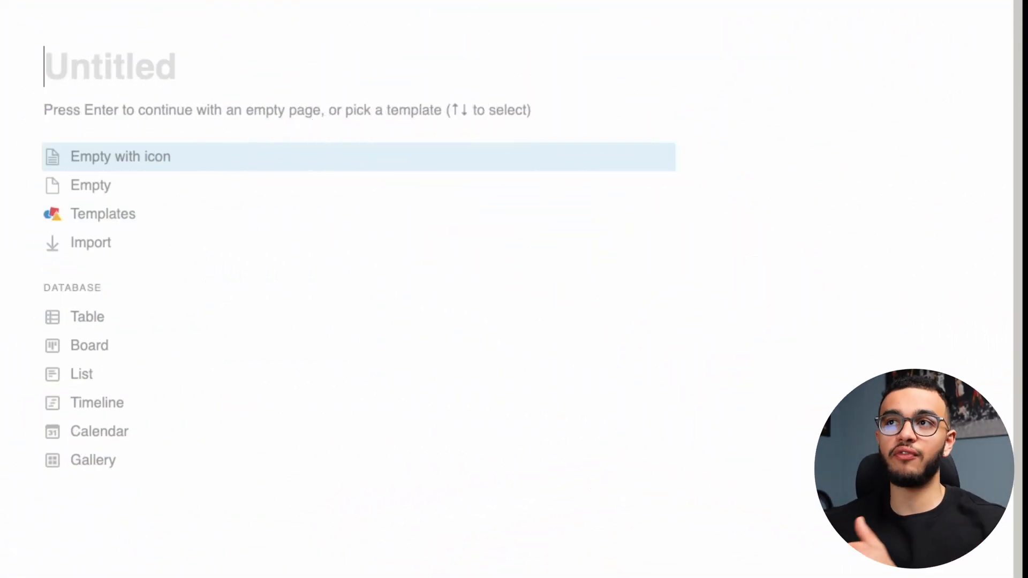
# Step: Title the new page 'Example #1' and start typing the first toggle question
pyautogui.write('Example #1')
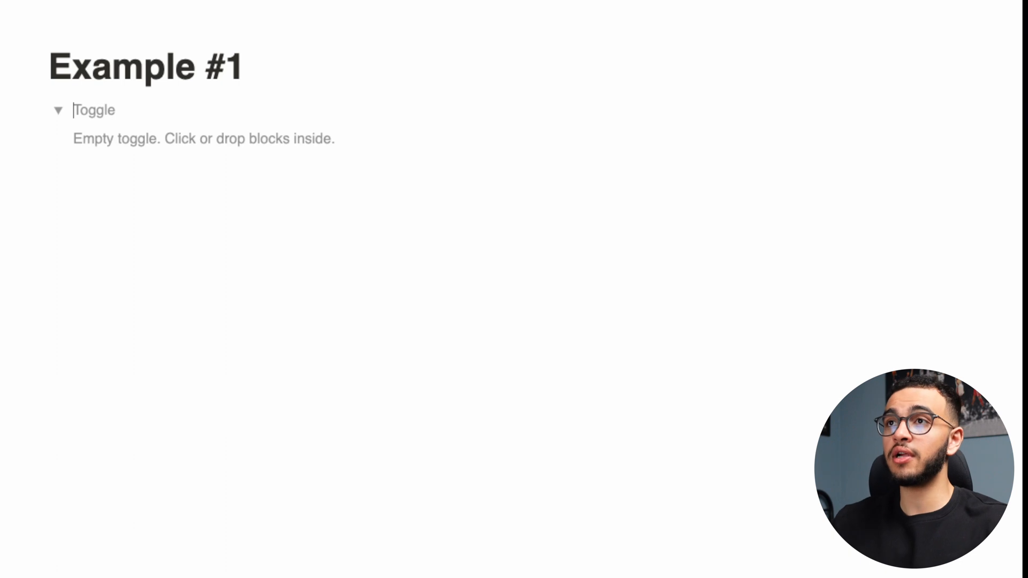
pyautogui.write('What')
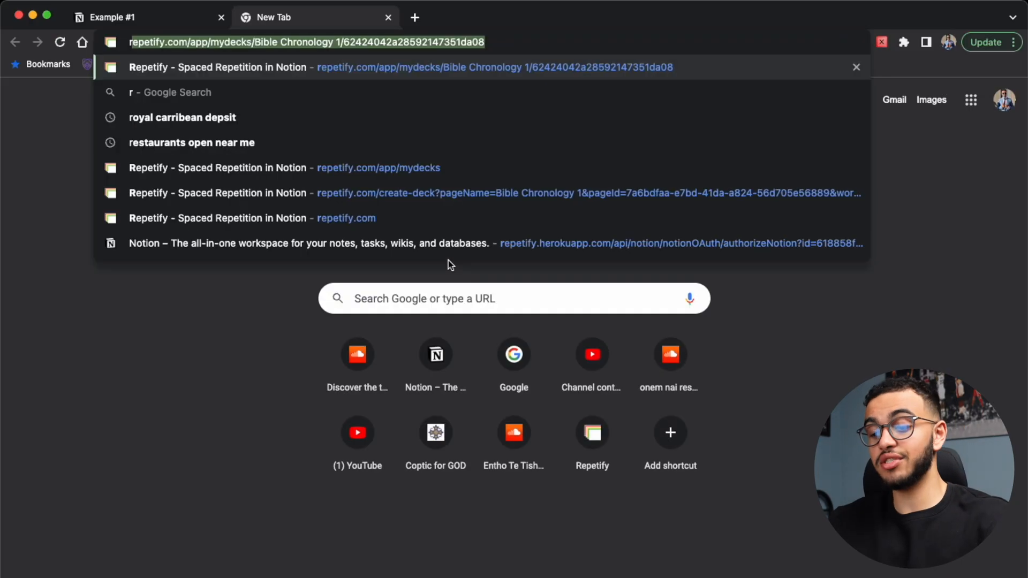
# Step: Search 'repetify', open the repetify.com site, then switch back to the Example #1 tab
pyautogui.write('repetify')
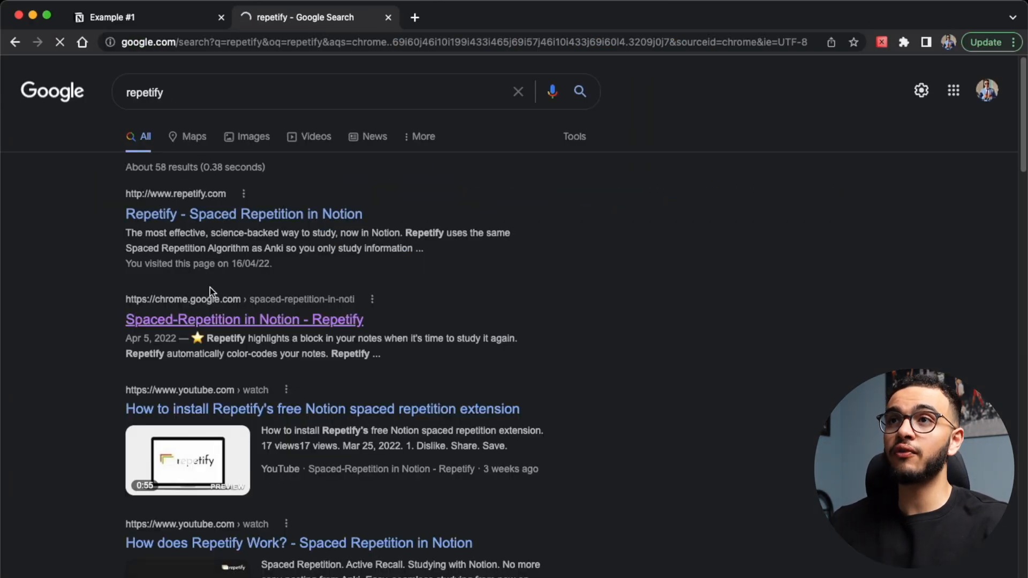
pyautogui.click(244, 214)
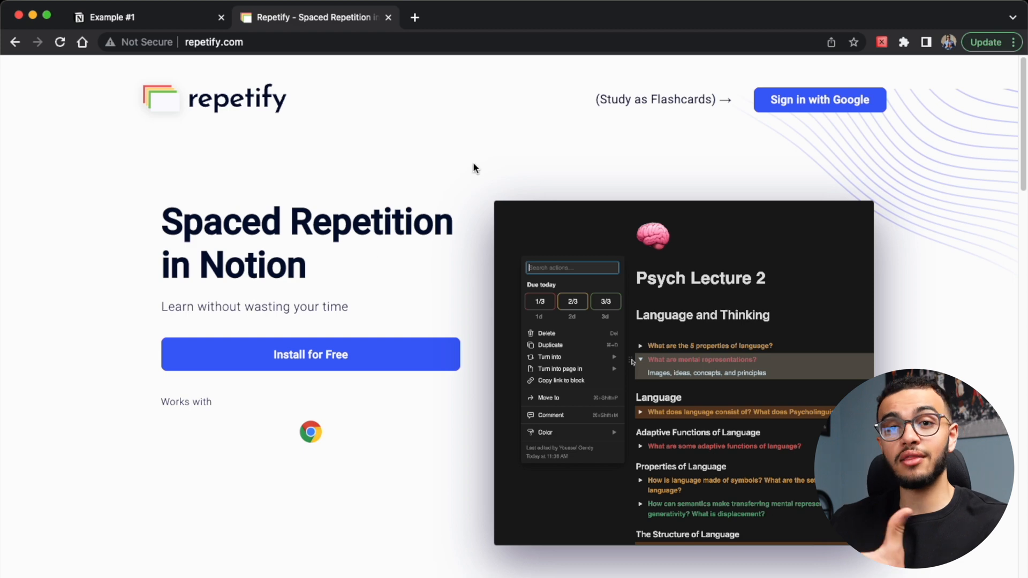
pyautogui.click(904, 42)
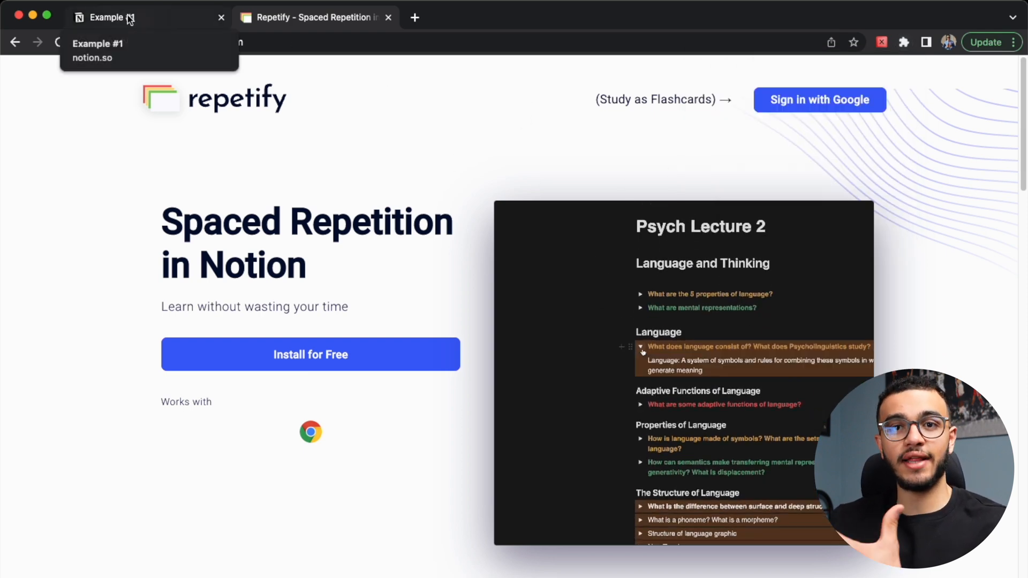
pyautogui.click(112, 17)
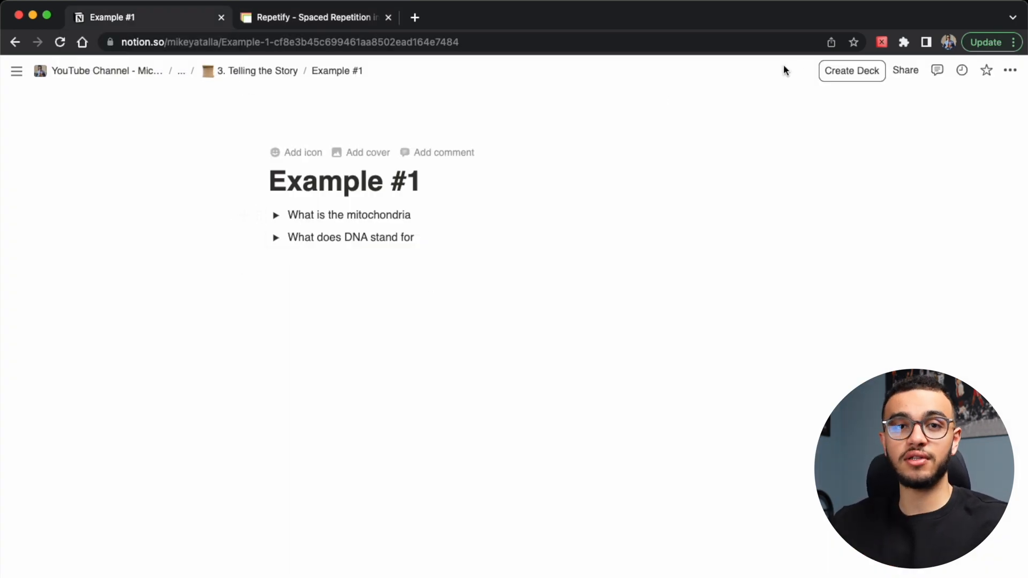
pyautogui.moveTo(832, 86)
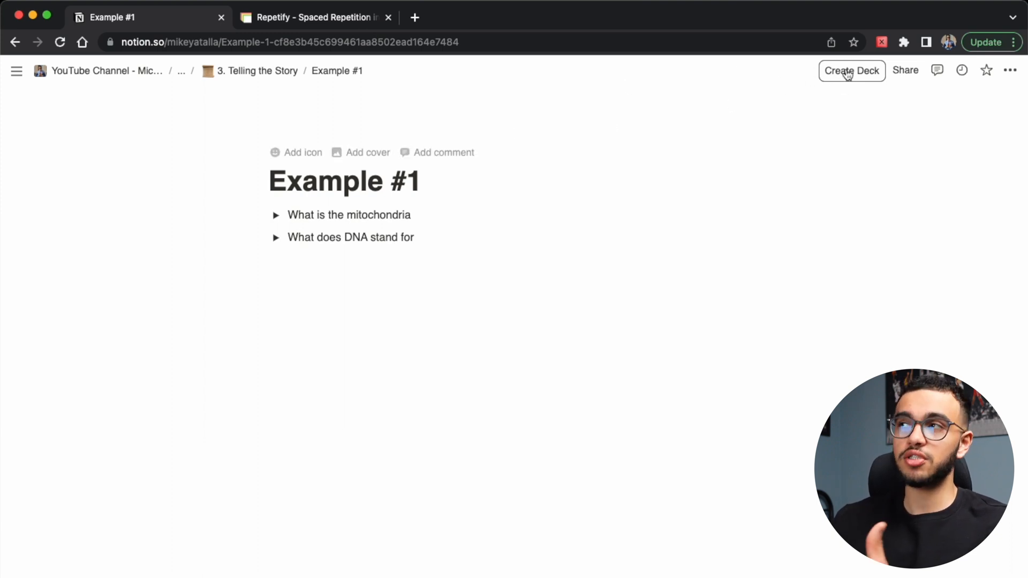
# Step: Use the Repetify Create Deck button on the Example #1 page
pyautogui.click(851, 71)
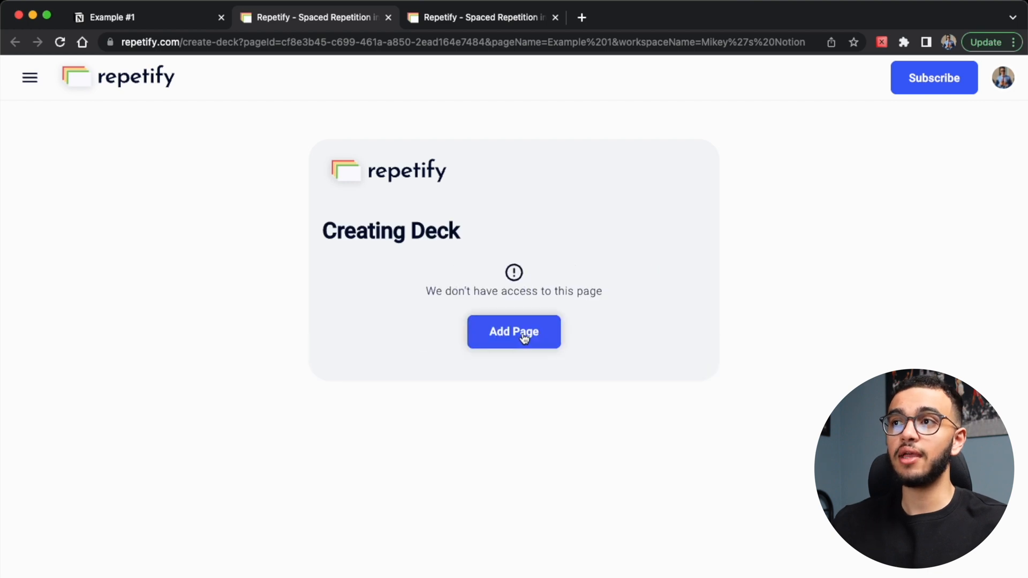
# Step: Add the page, allow Repetify access to the workspace, and build flashcards from toggles
pyautogui.click(514, 332)
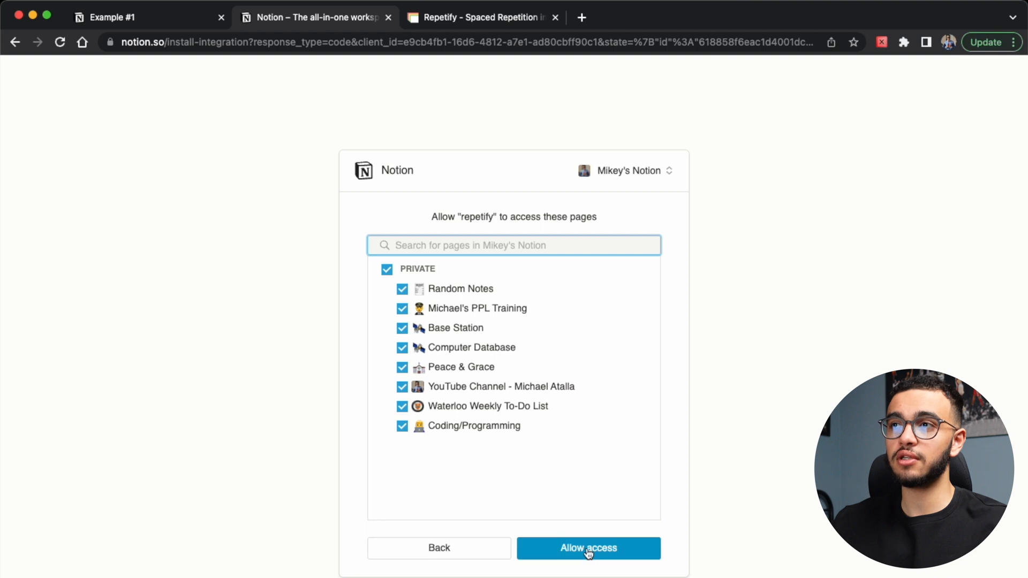
pyautogui.click(588, 548)
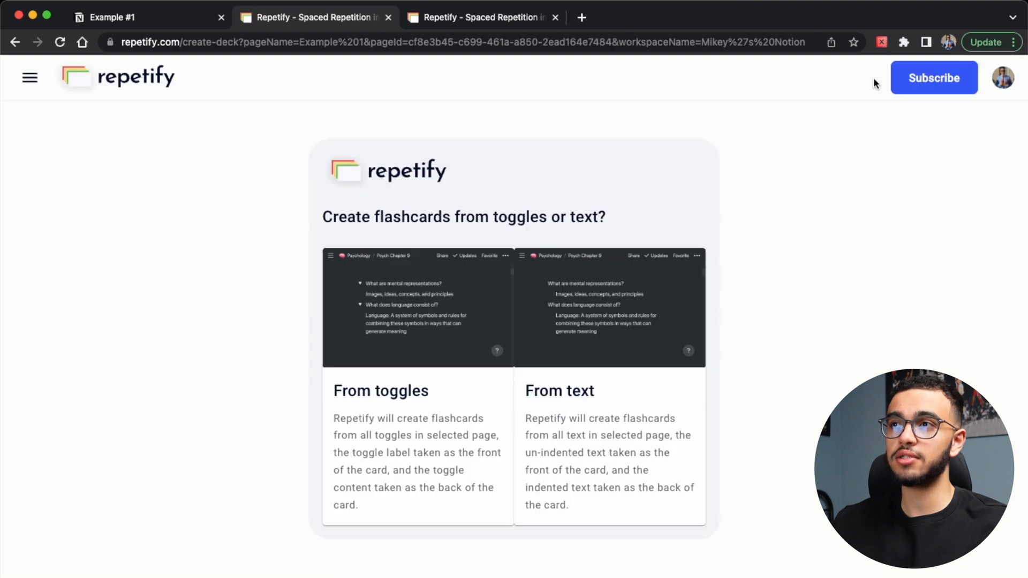
pyautogui.click(113, 17)
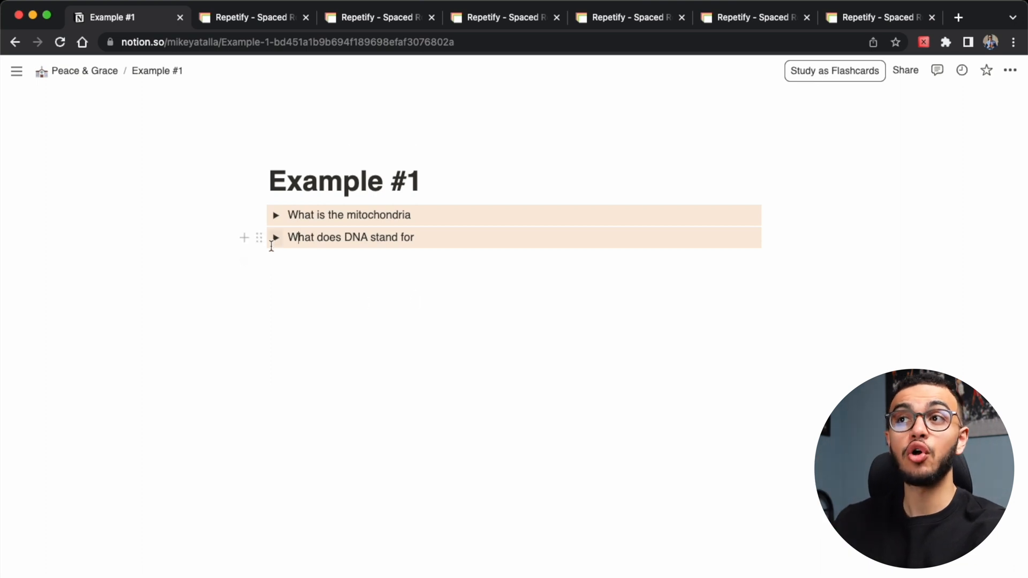
# Step: Check the DNA answer, then rate mitochondria 1/3 and DNA 3/3
pyautogui.click(276, 238)
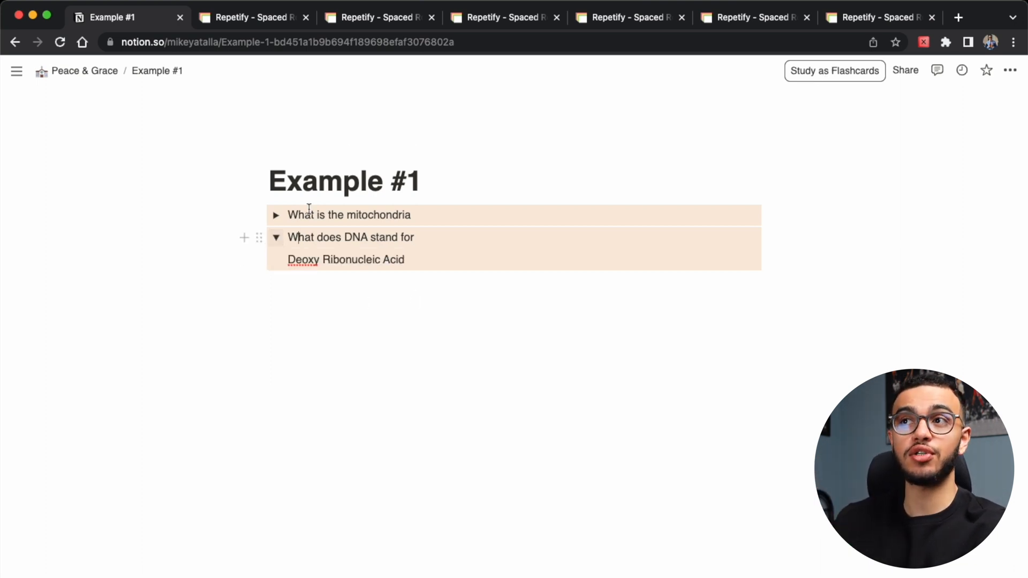
pyautogui.click(276, 238)
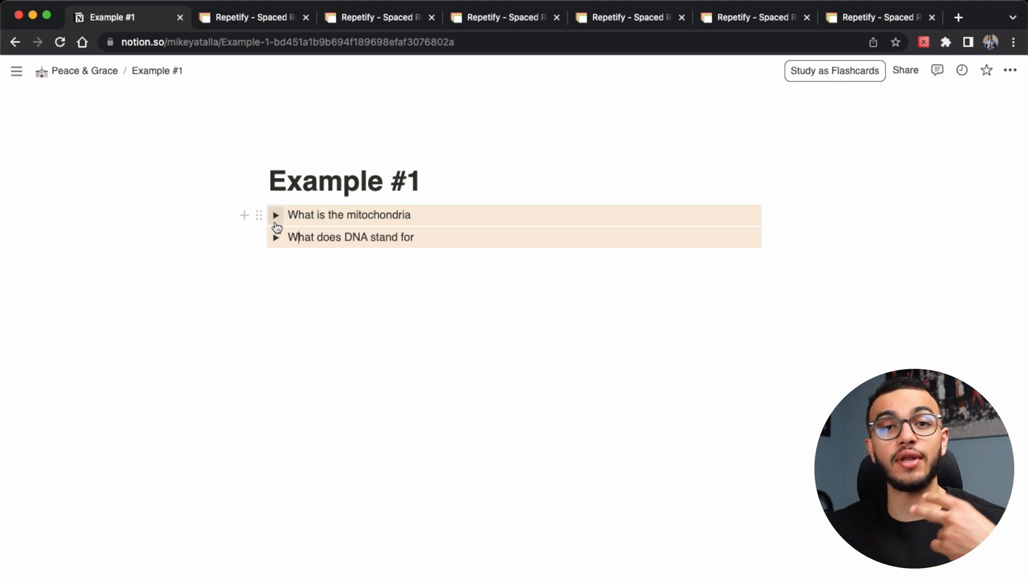
pyautogui.moveTo(262, 225)
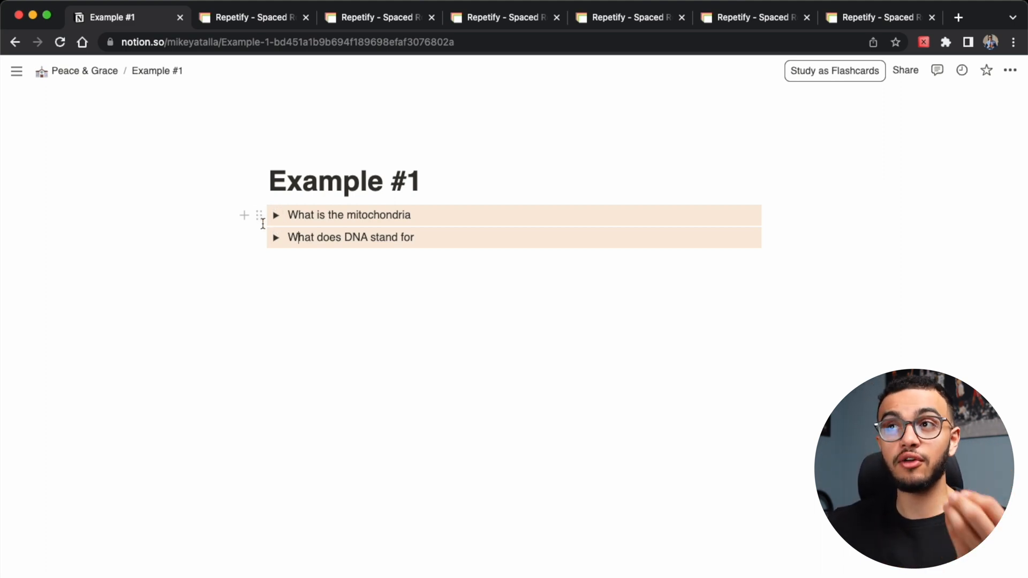
pyautogui.moveTo(267, 229)
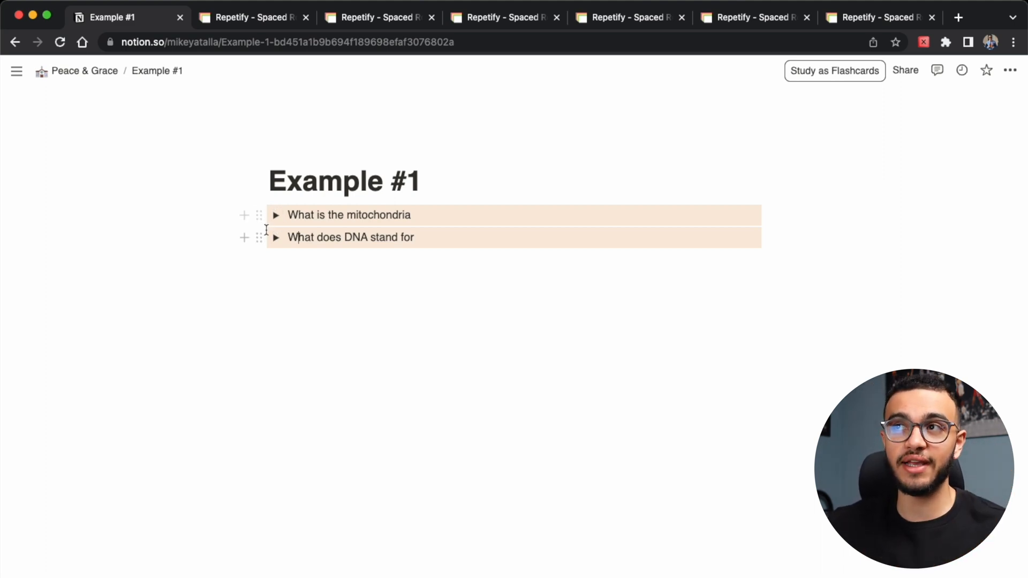
pyautogui.moveTo(278, 219)
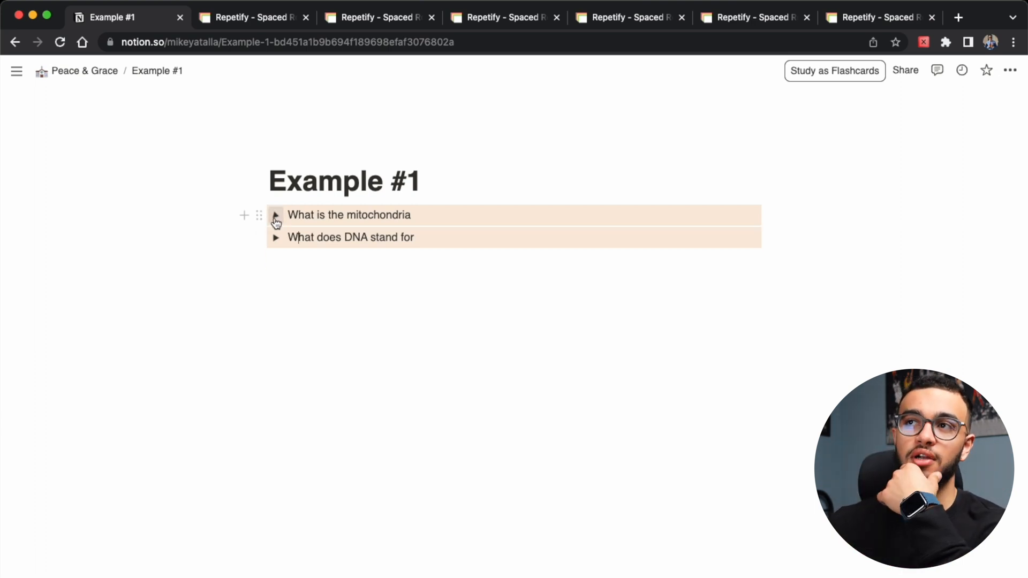
pyautogui.moveTo(257, 217)
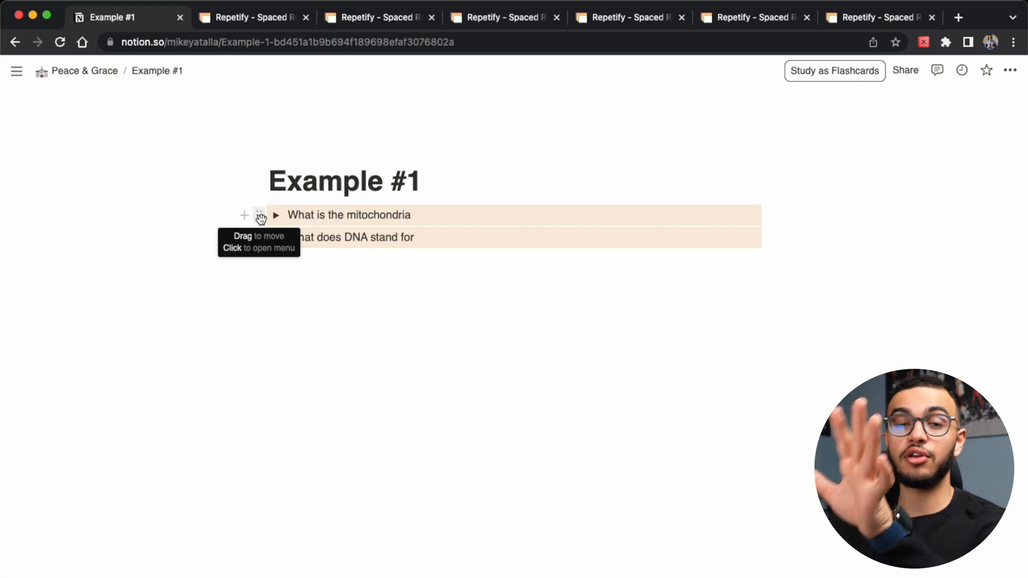
pyautogui.click(261, 215)
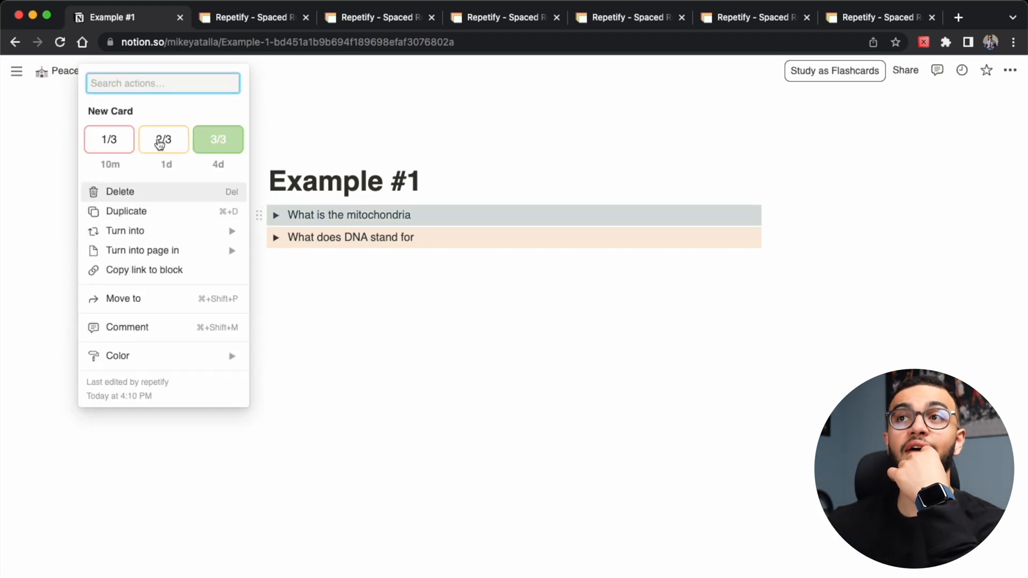
pyautogui.moveTo(225, 143)
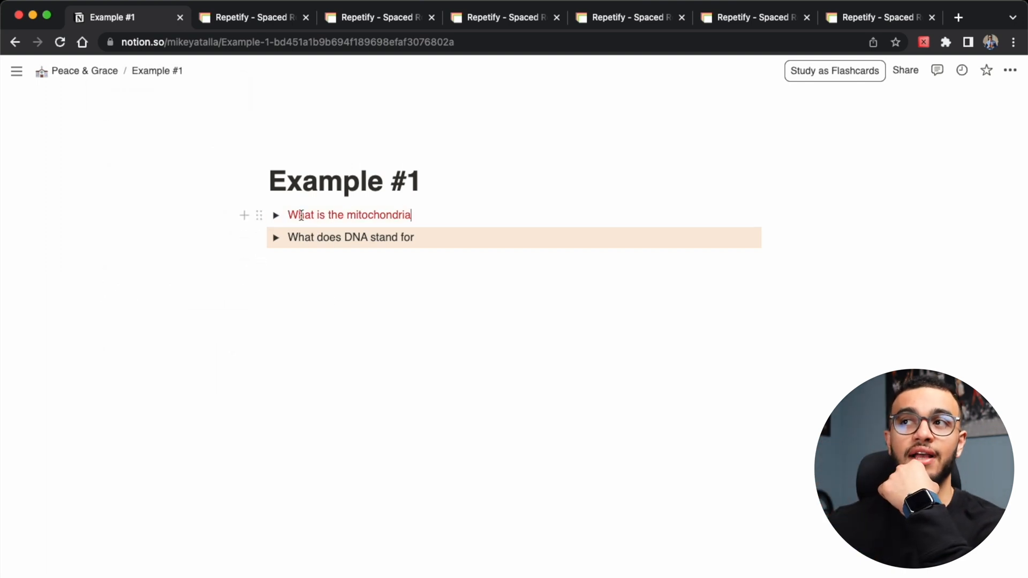
pyautogui.click(260, 237)
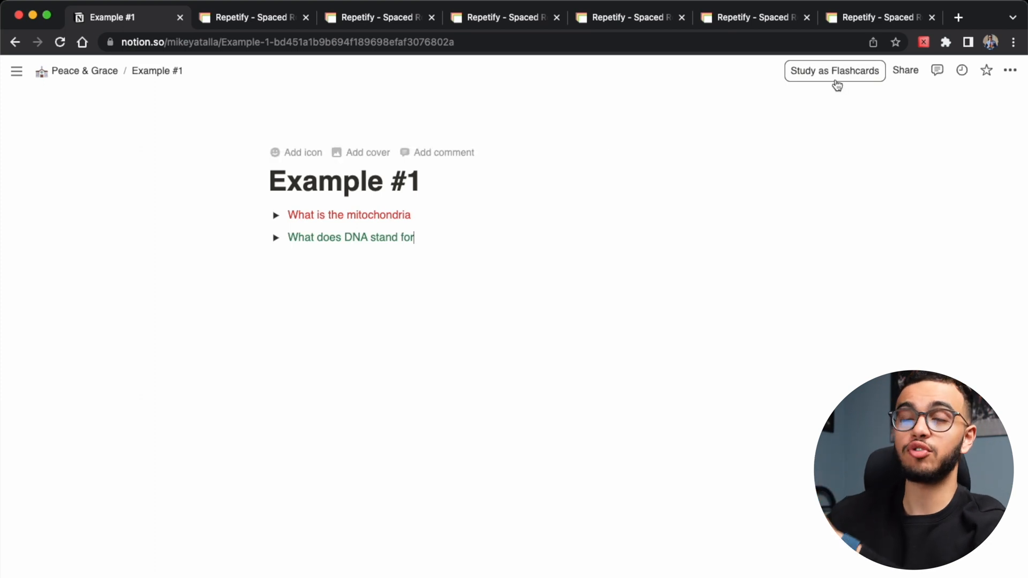
# Step: Study the Example 1 deck as flashcards and flip the mitochondria card
pyautogui.click(835, 70)
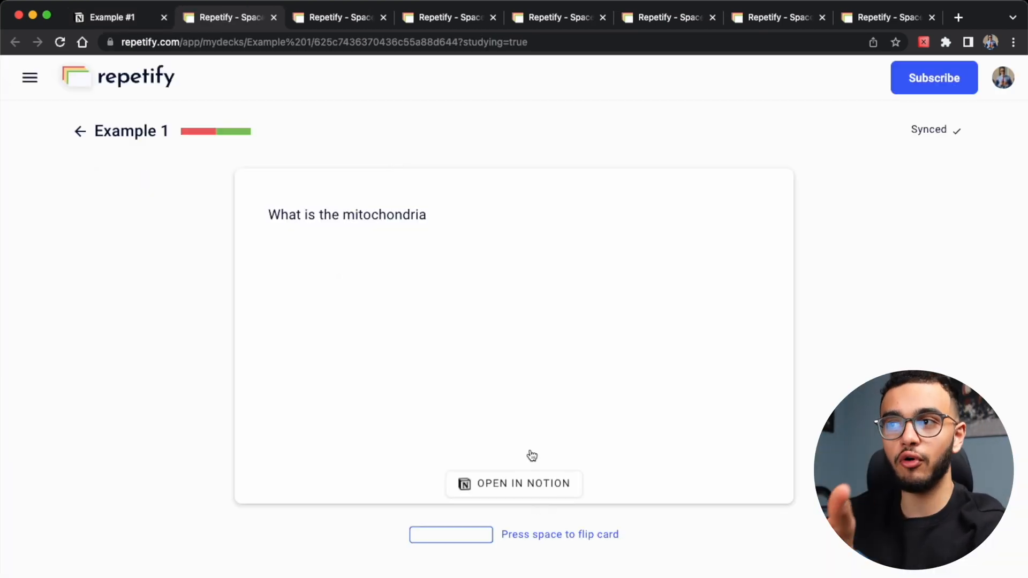
pyautogui.moveTo(516, 406)
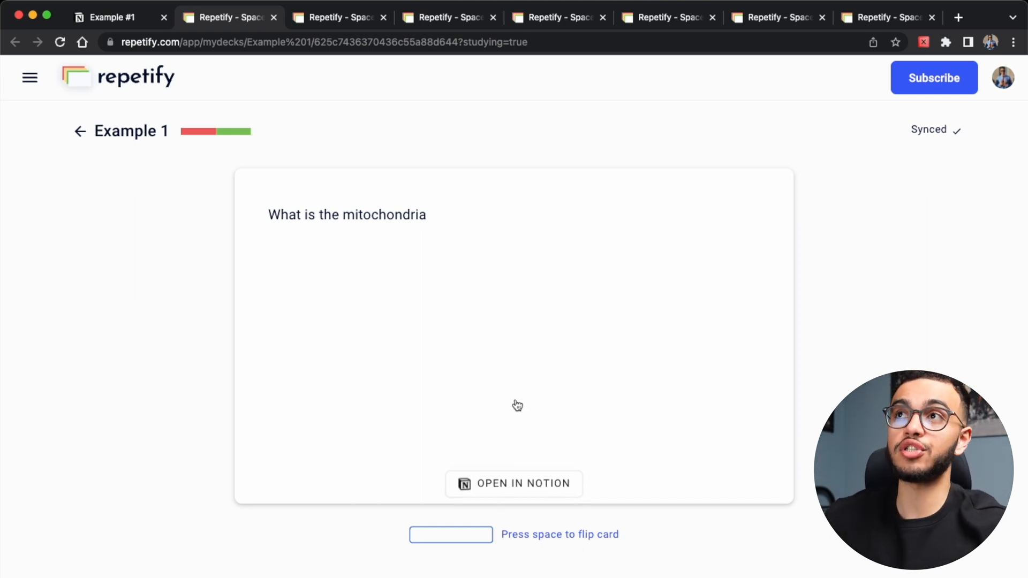
pyautogui.moveTo(482, 404)
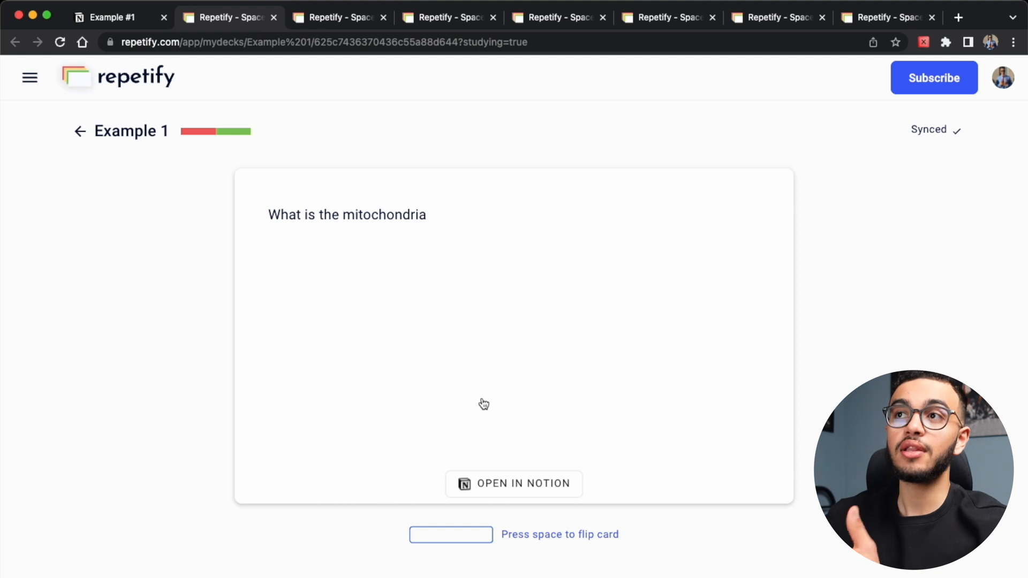
pyautogui.press('space')
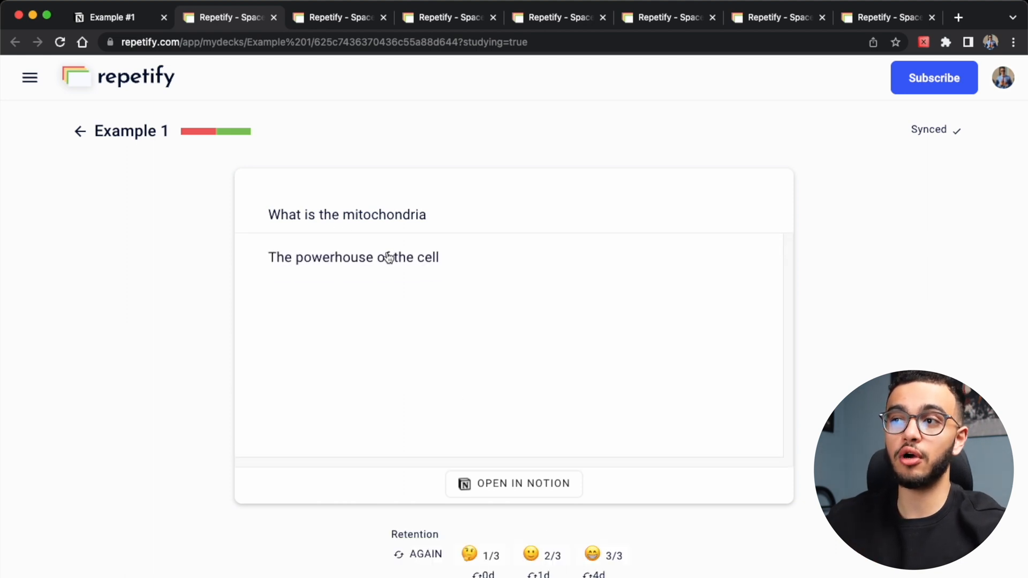
pyautogui.moveTo(605, 556)
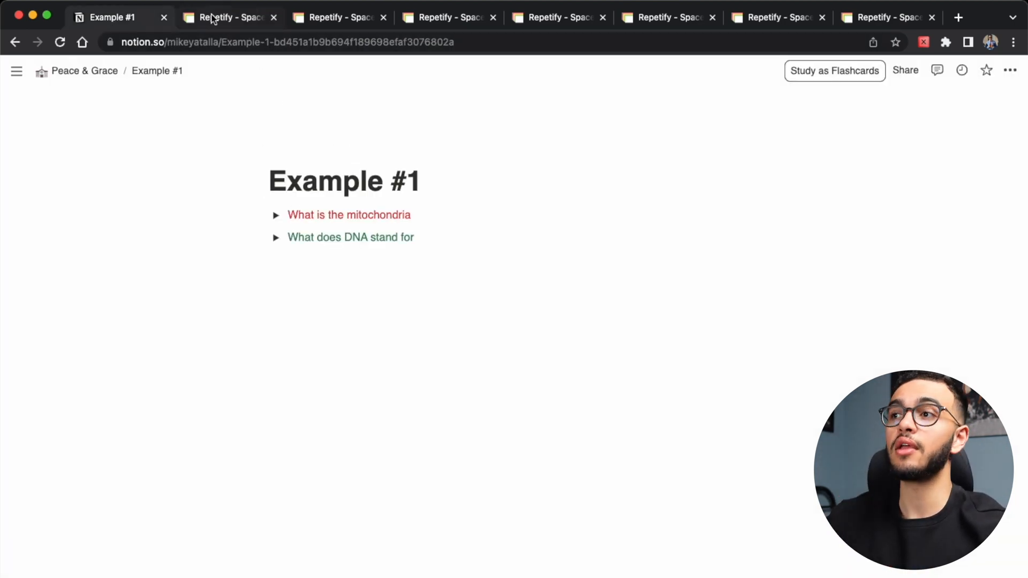
pyautogui.click(224, 18)
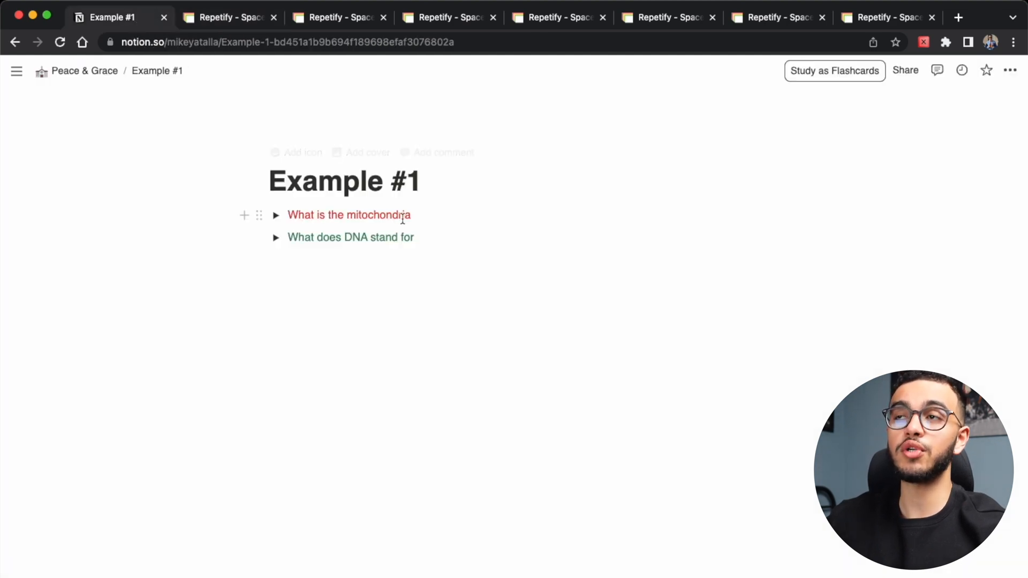
pyautogui.moveTo(287, 214); pyautogui.dragTo(412, 214)
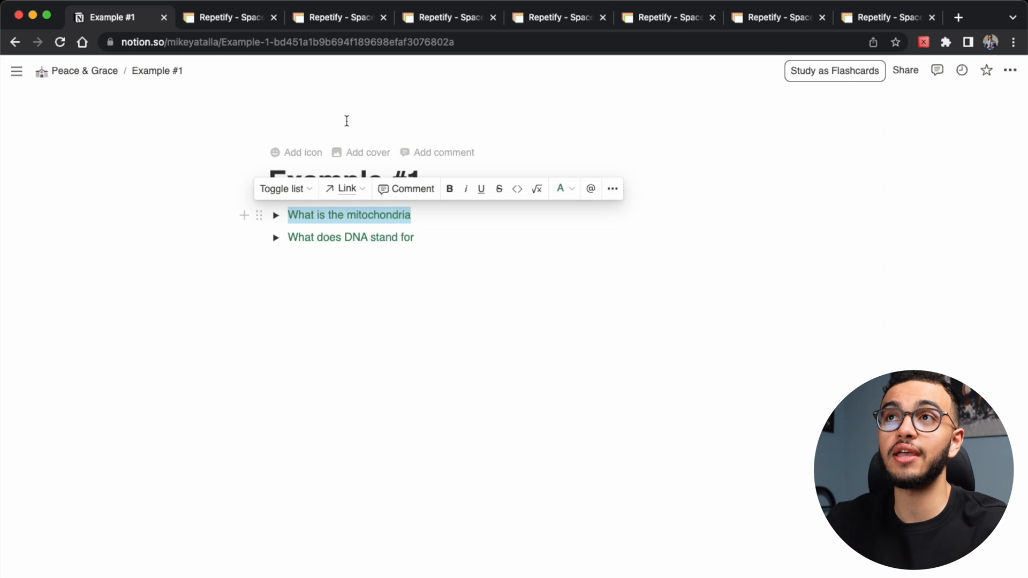
# Step: Study more, flip and rate the mitochondria card 2/3, then return to Example #1
pyautogui.click(228, 17)
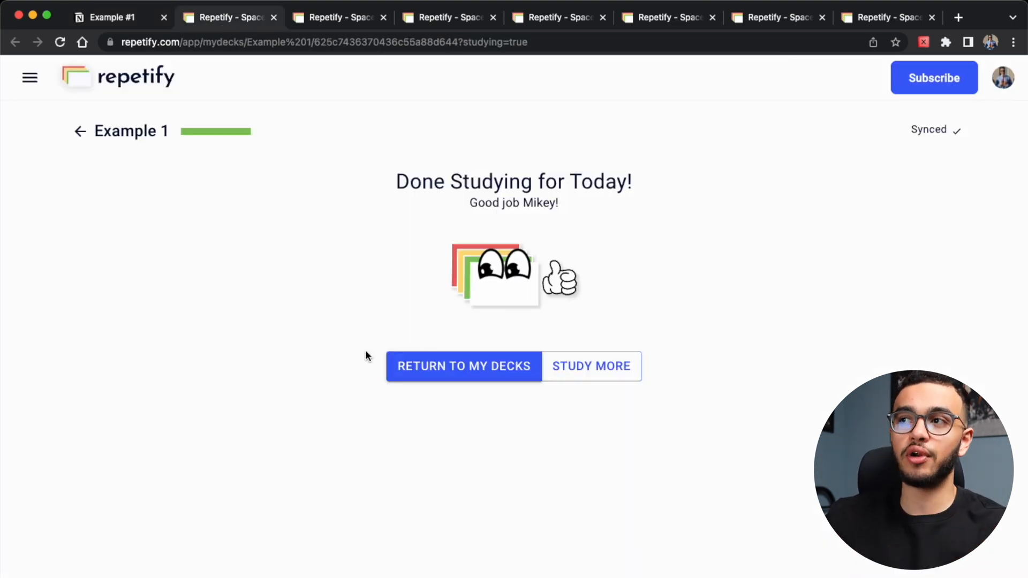
pyautogui.click(591, 366)
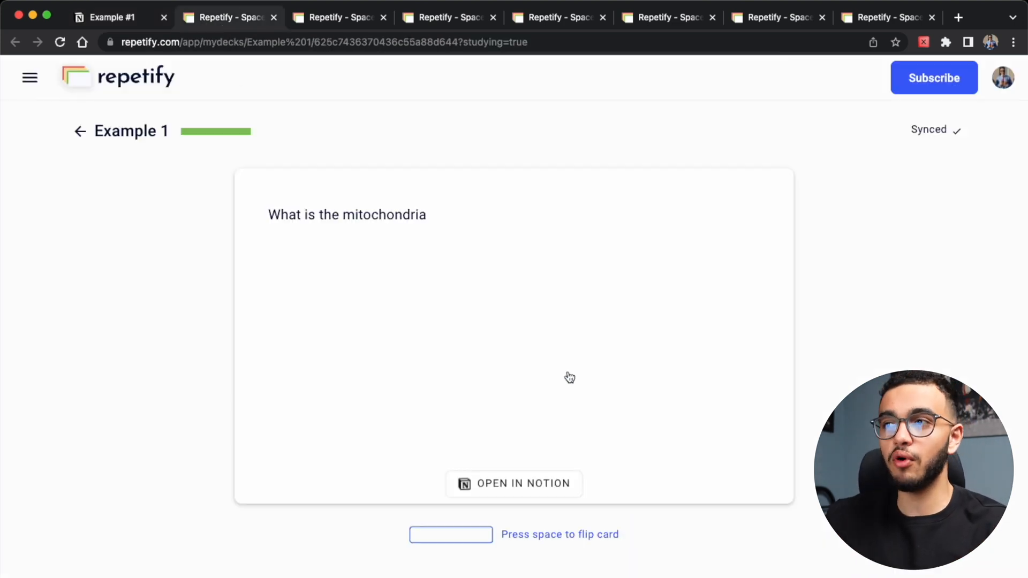
pyautogui.press('space')
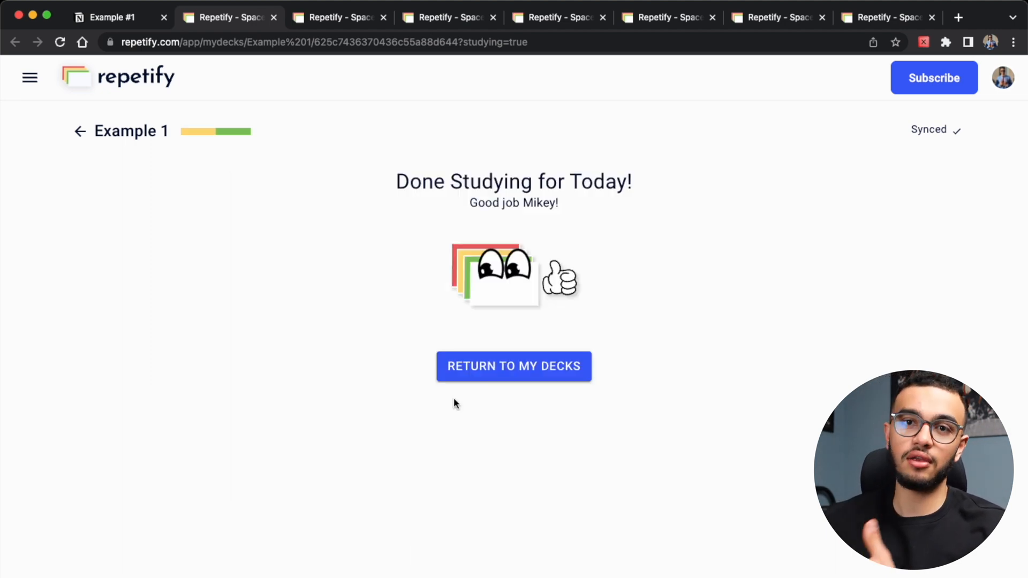
pyautogui.click(112, 17)
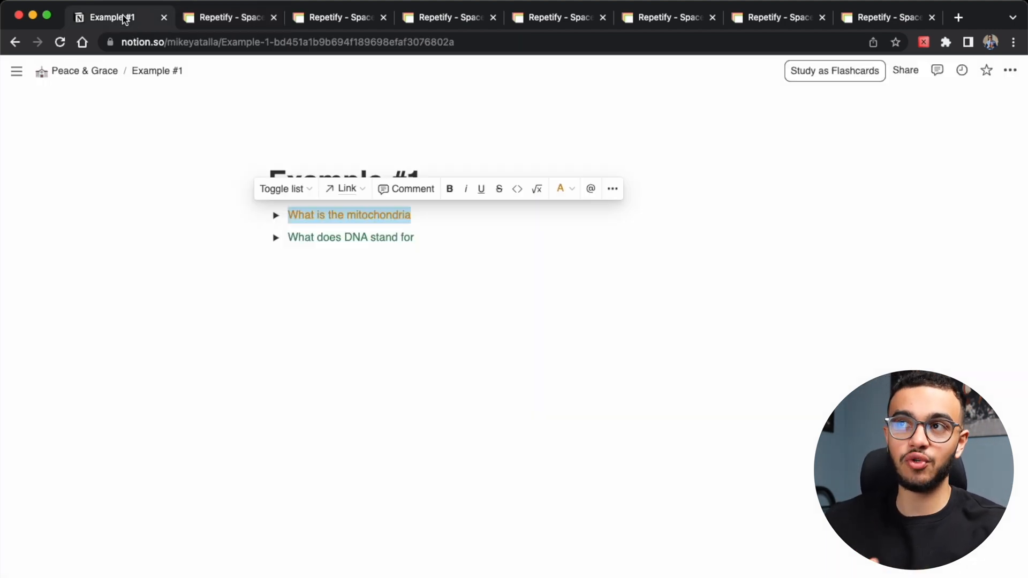
pyautogui.click(324, 237)
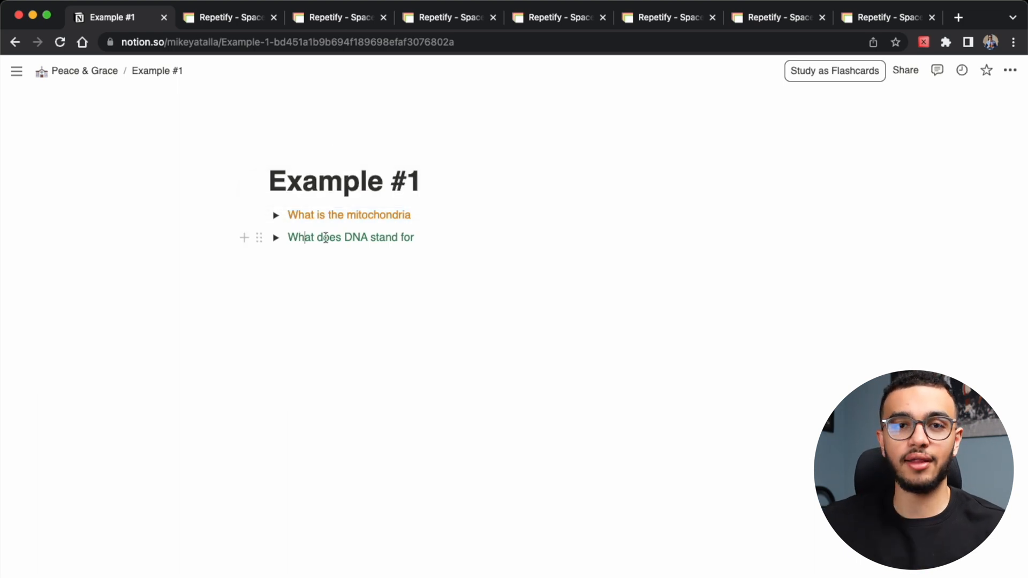